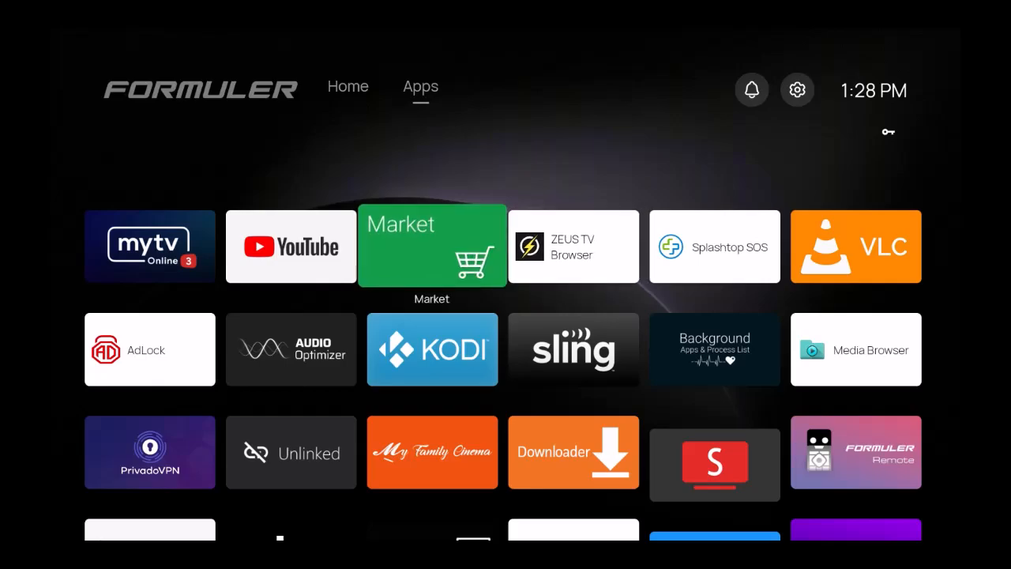
- Launch Zeus TV Browser from the Formuler Apps screen
left_click(572, 247)
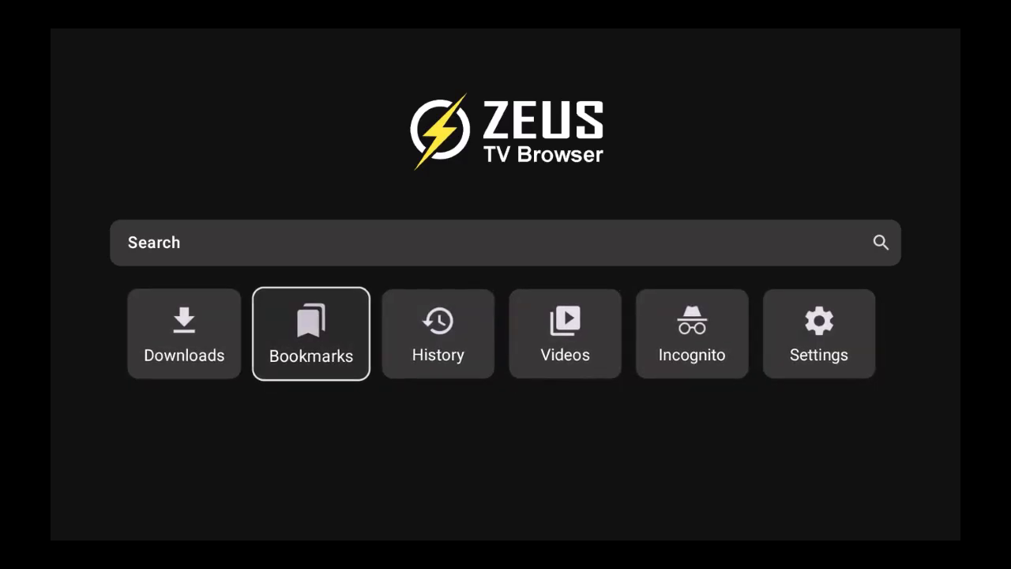
- In Settings, toggle Default Viewport to Mobile then back to Desktop
left_click(818, 332)
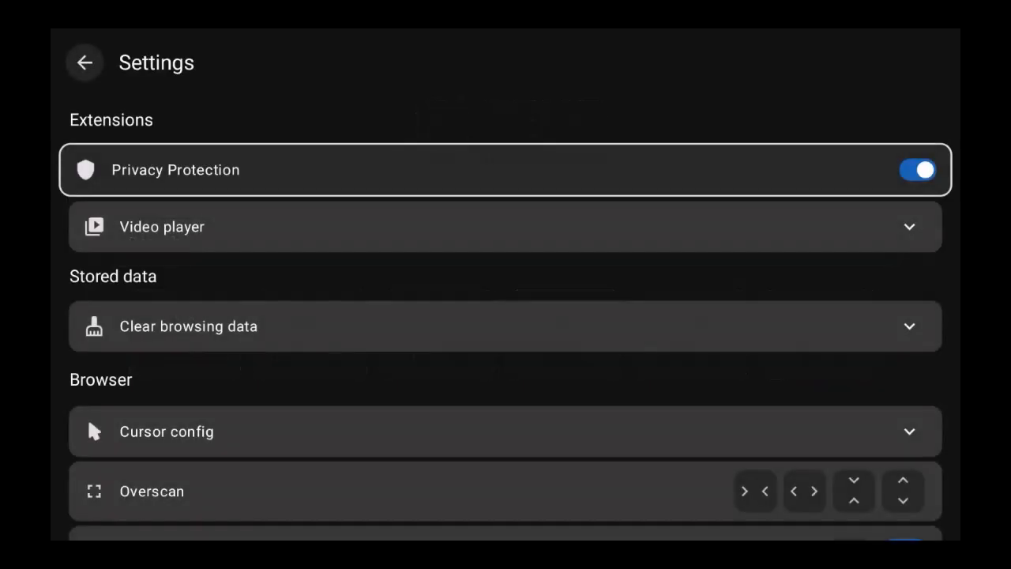
left_click(505, 227)
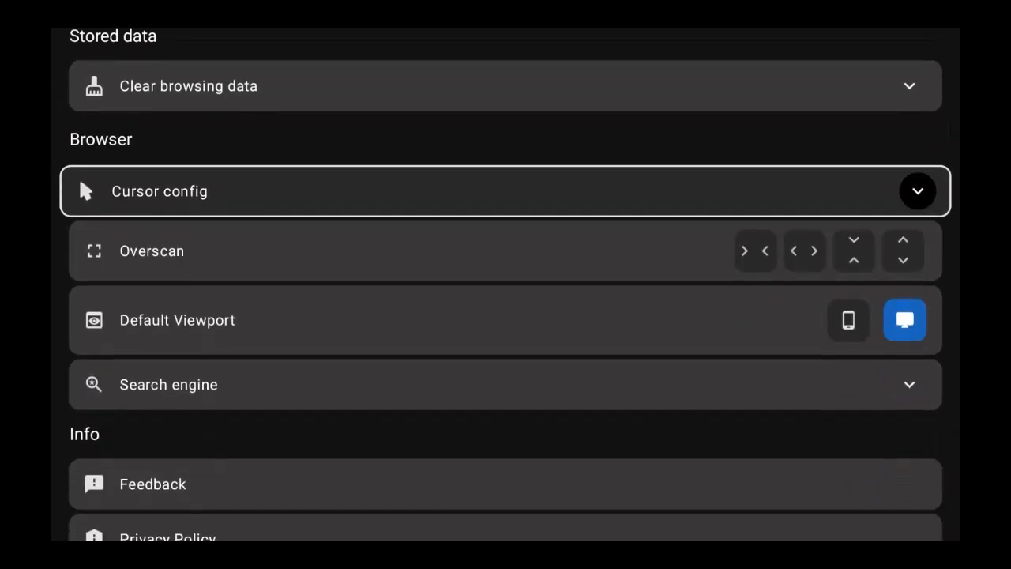
scroll("down", 3)
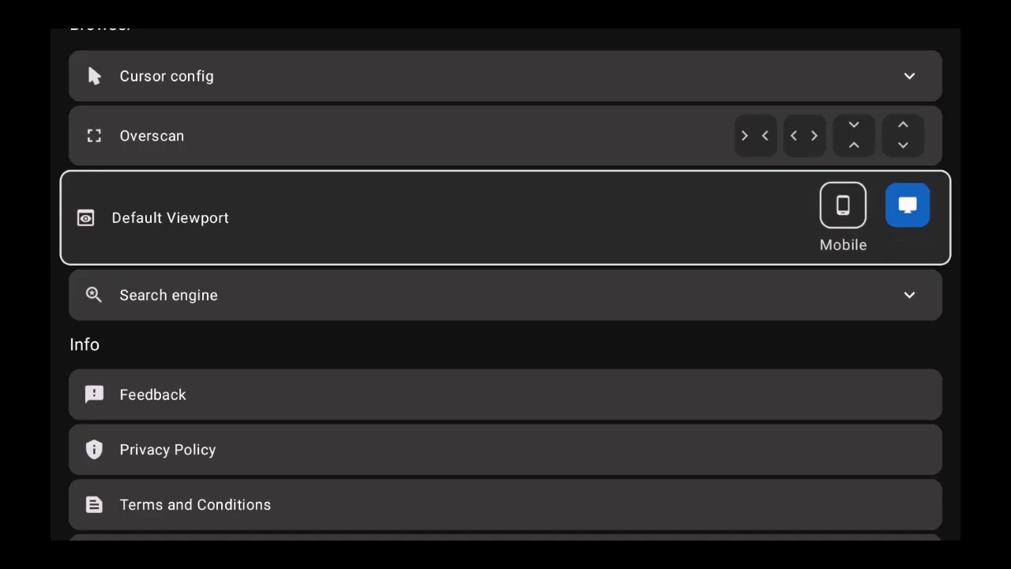
left_click(844, 205)
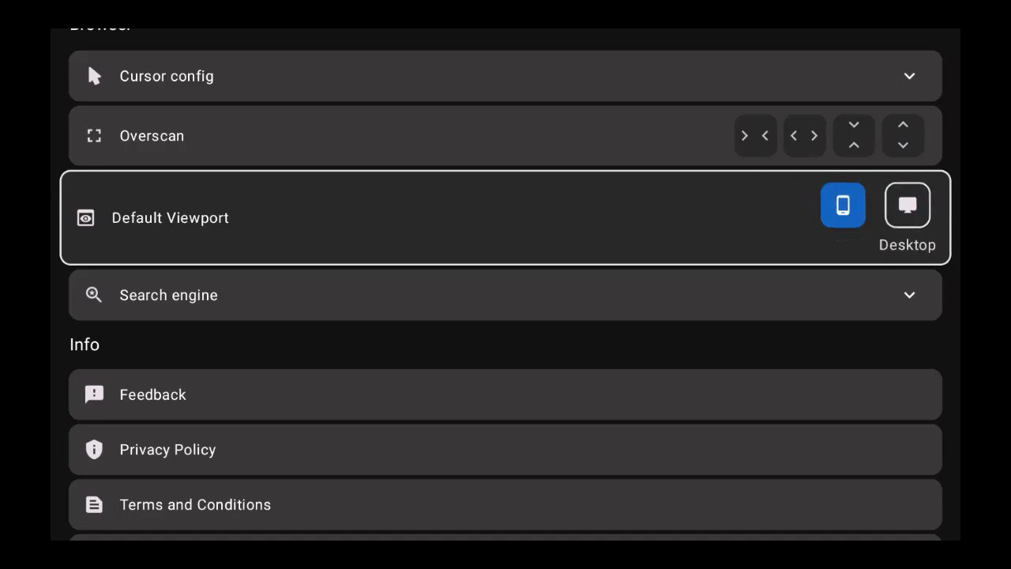
left_click(906, 206)
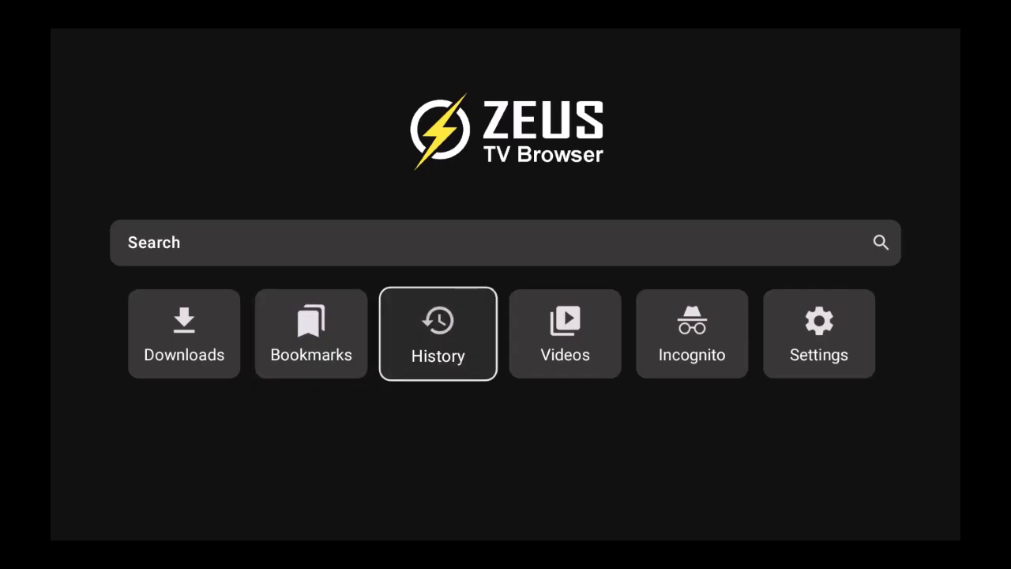
- Browse today's History entries to reach the patspulpit.com entry
left_click(437, 332)
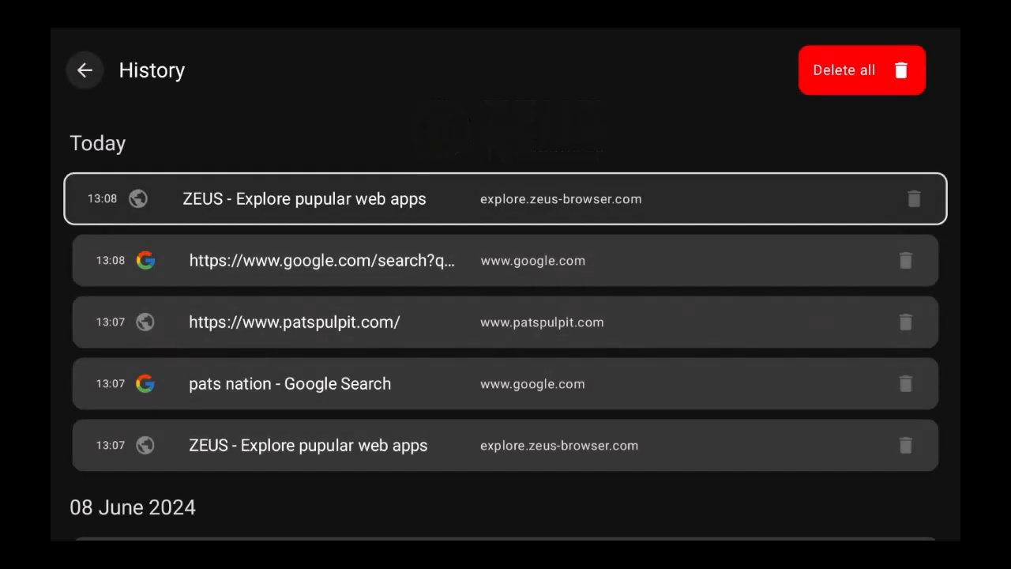
scroll("down", 3)
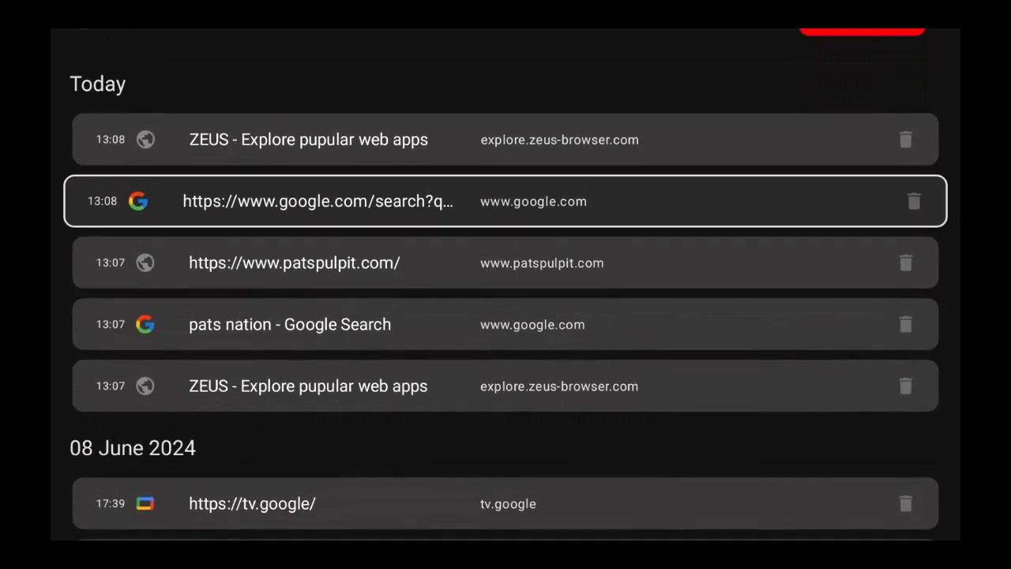
scroll("down", 3)
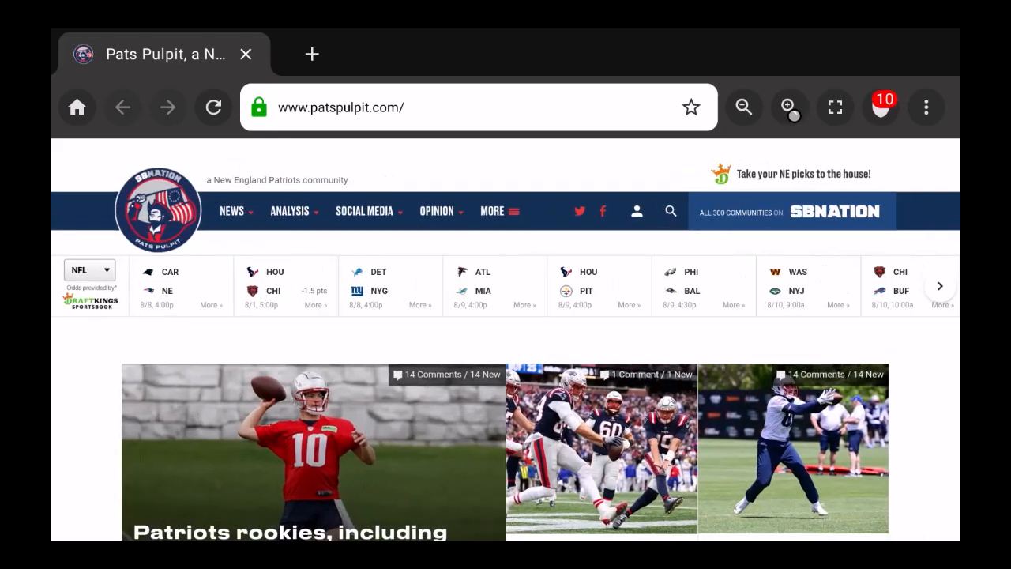
- Scroll down the Pats Pulpit stories, then add a new tab on the ZEUS Explore page
left_click(788, 108)
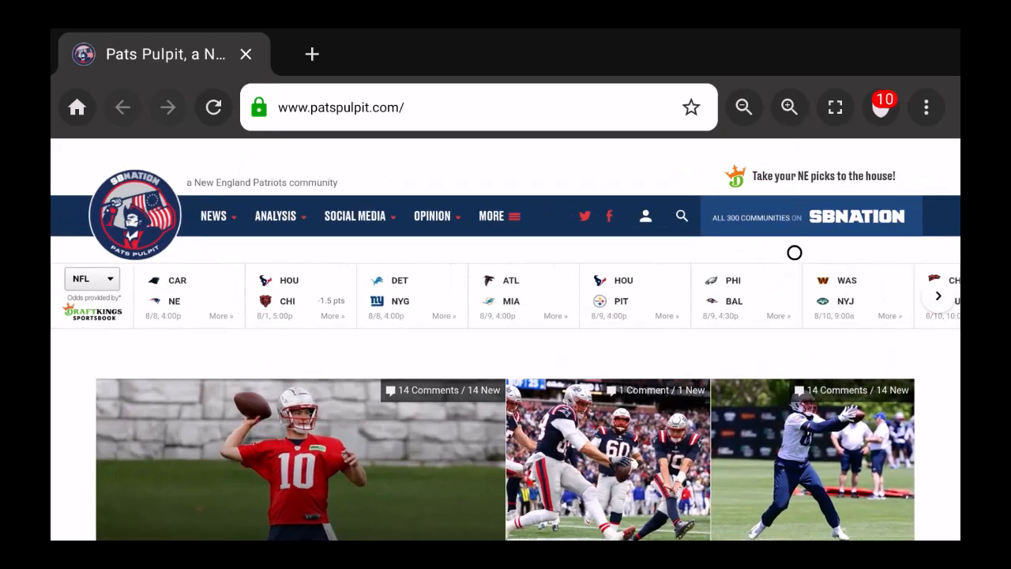
mouse_move(635, 266)
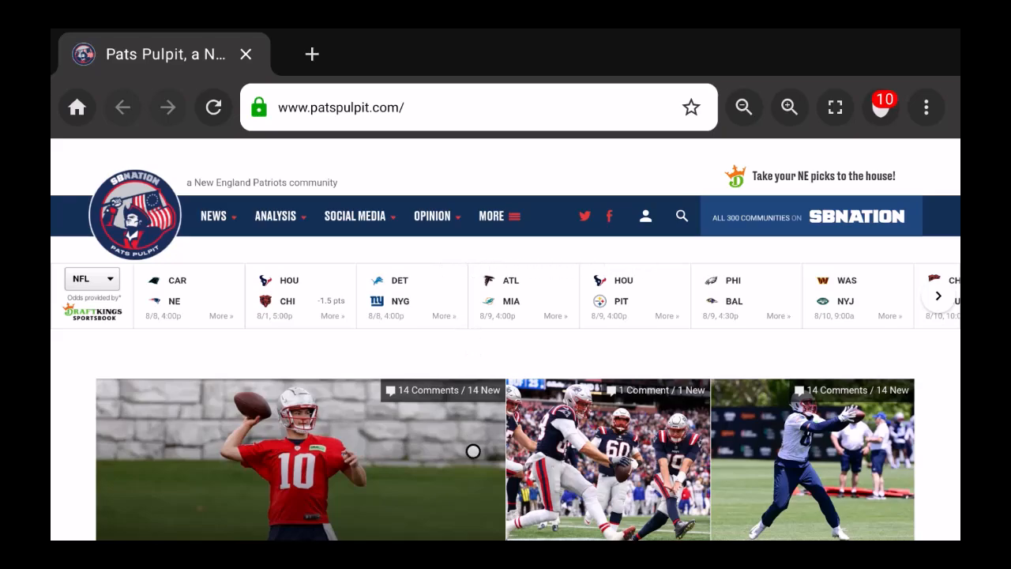
scroll("down", 3)
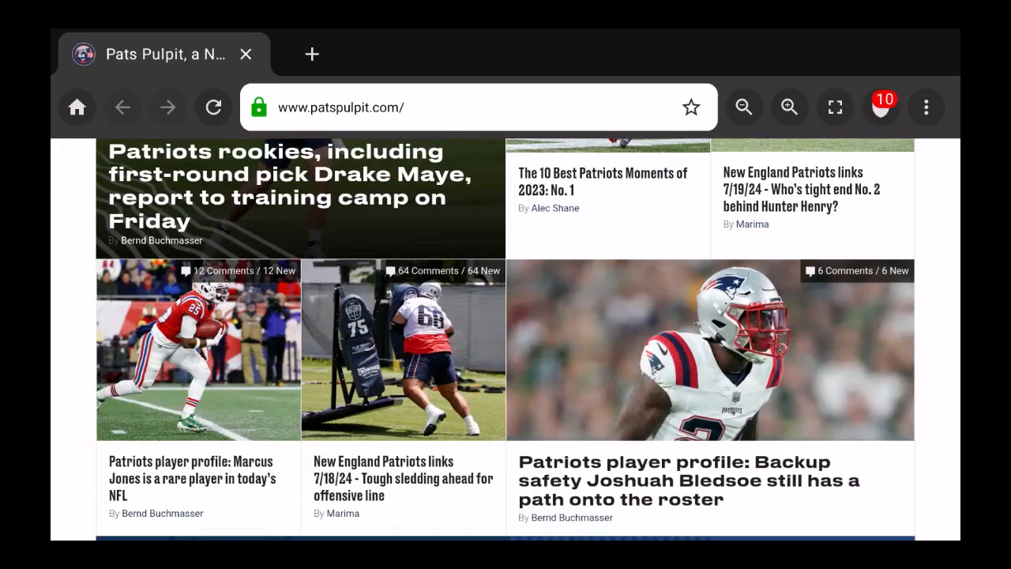
scroll("down", 3)
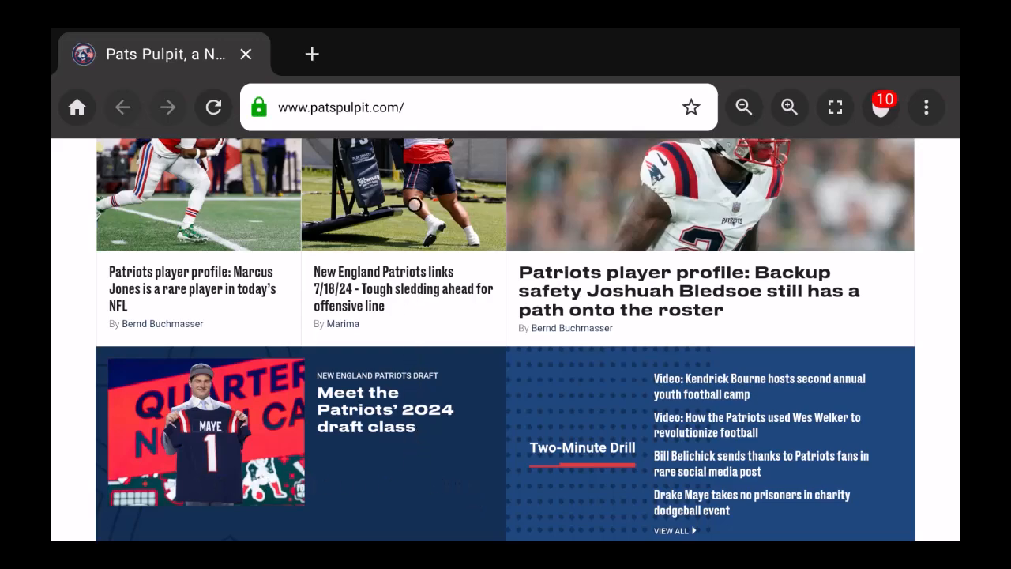
mouse_move(695, 204)
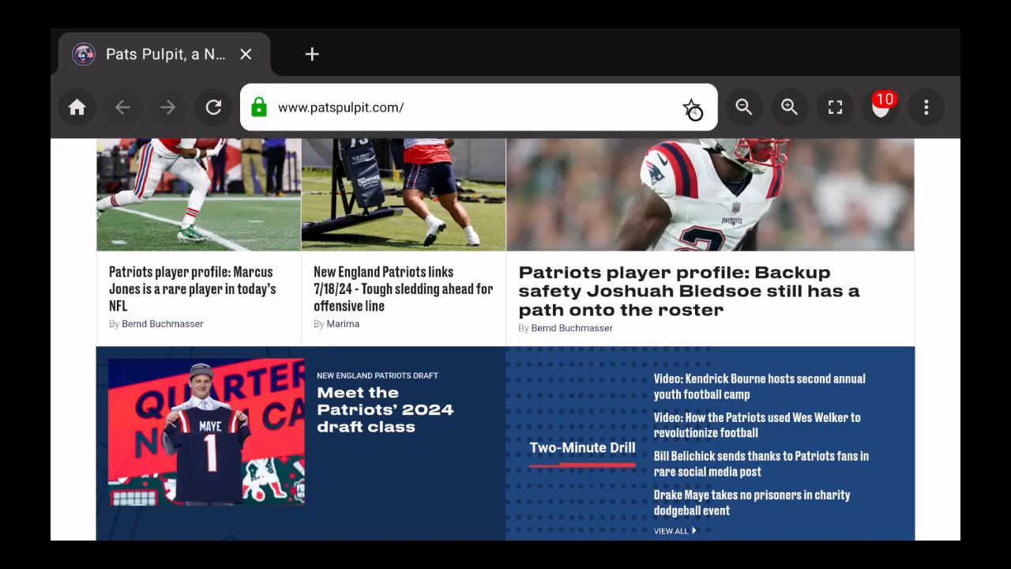
left_click(694, 108)
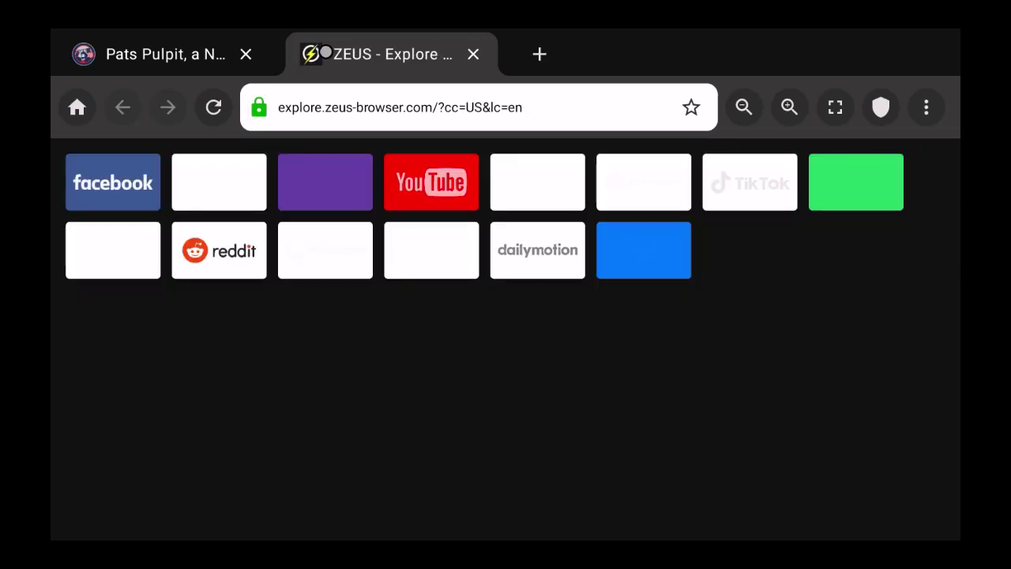
- Bring up the browser menu's History list for today
left_click(212, 107)
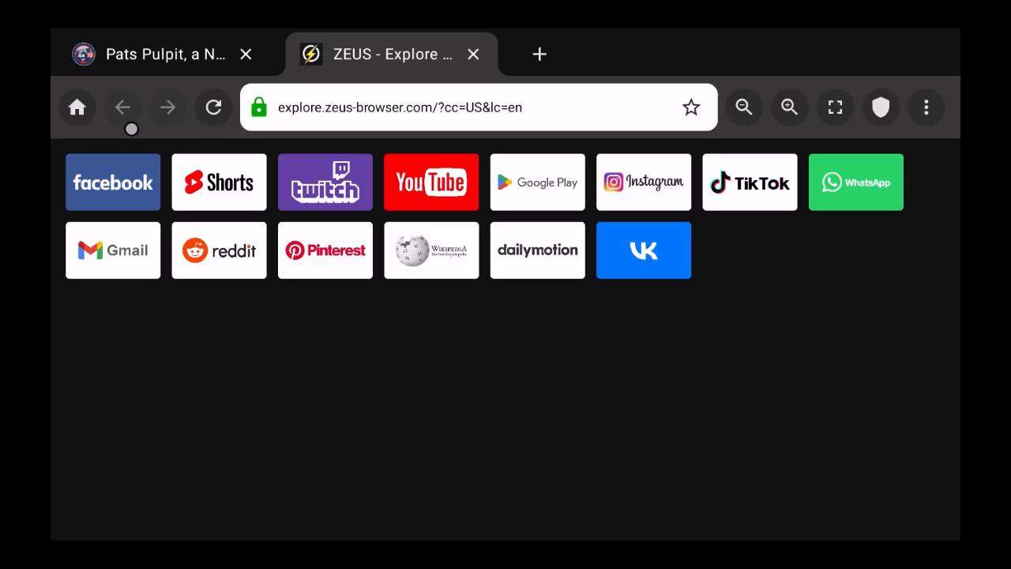
mouse_move(132, 163)
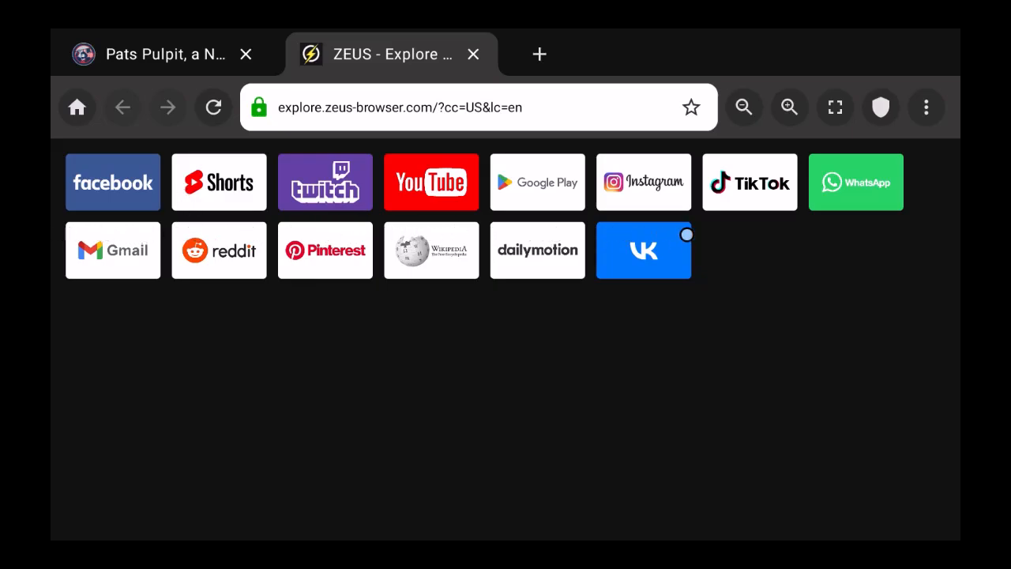
mouse_move(753, 201)
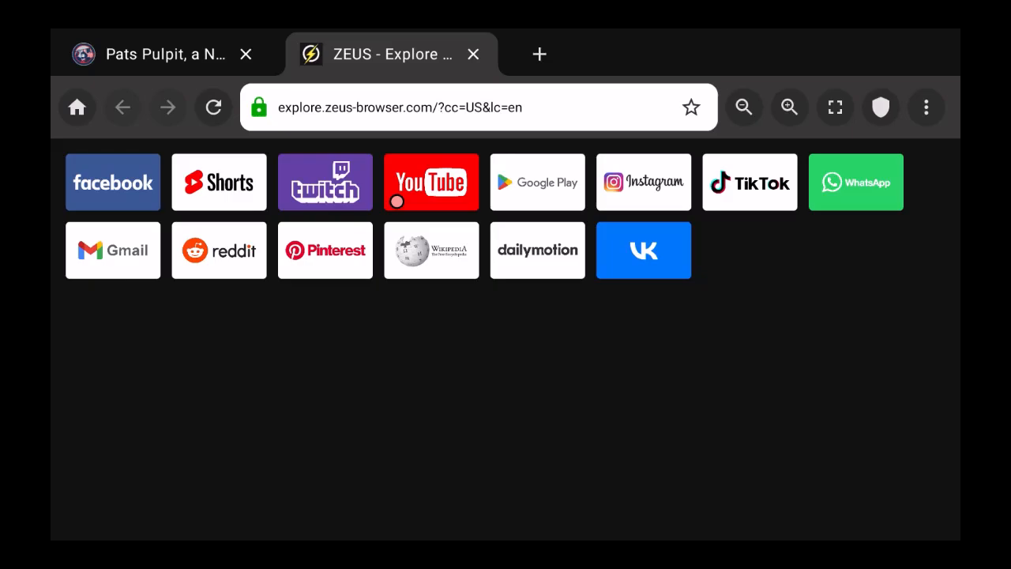
mouse_move(431, 234)
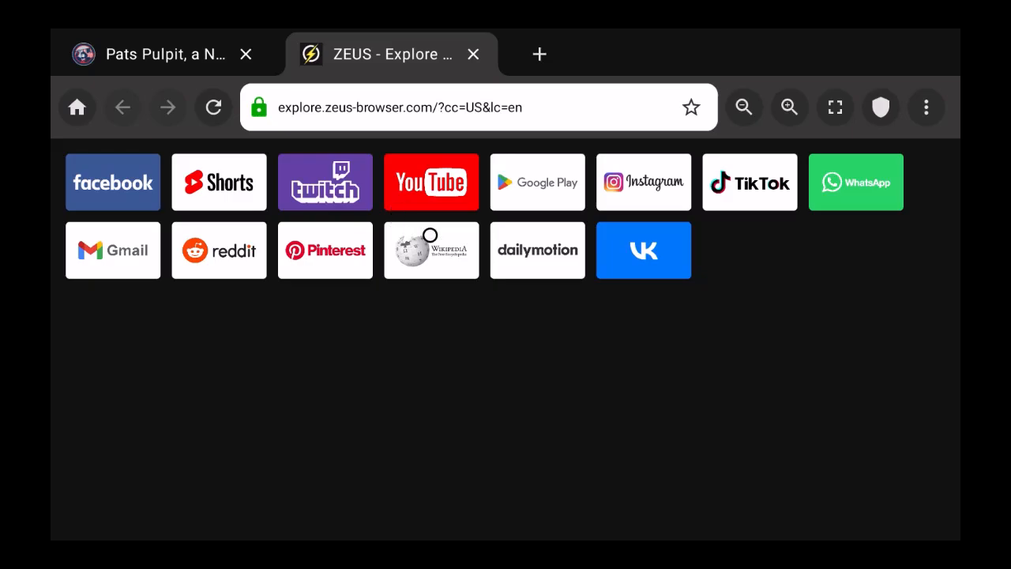
mouse_move(395, 235)
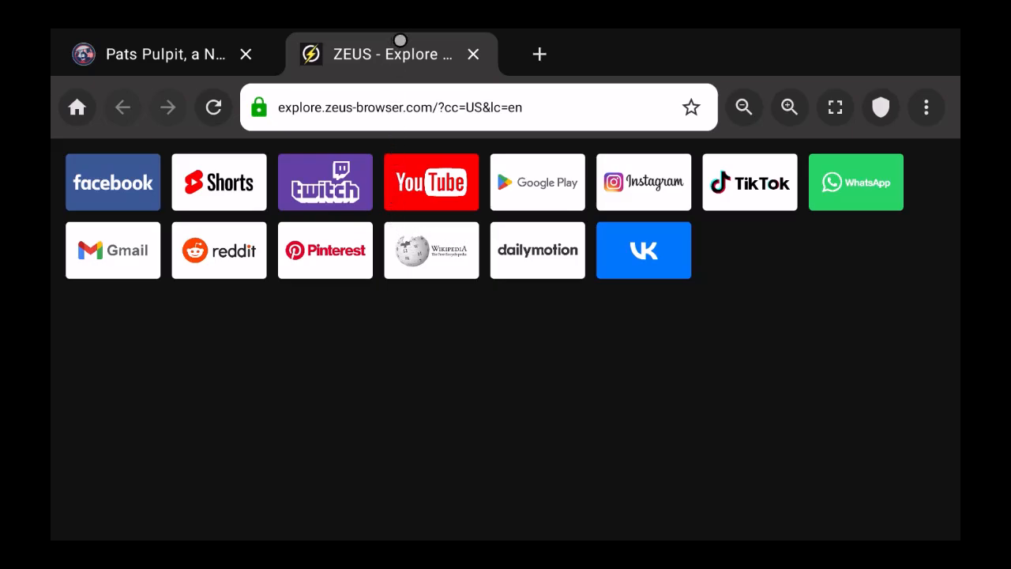
mouse_move(717, 117)
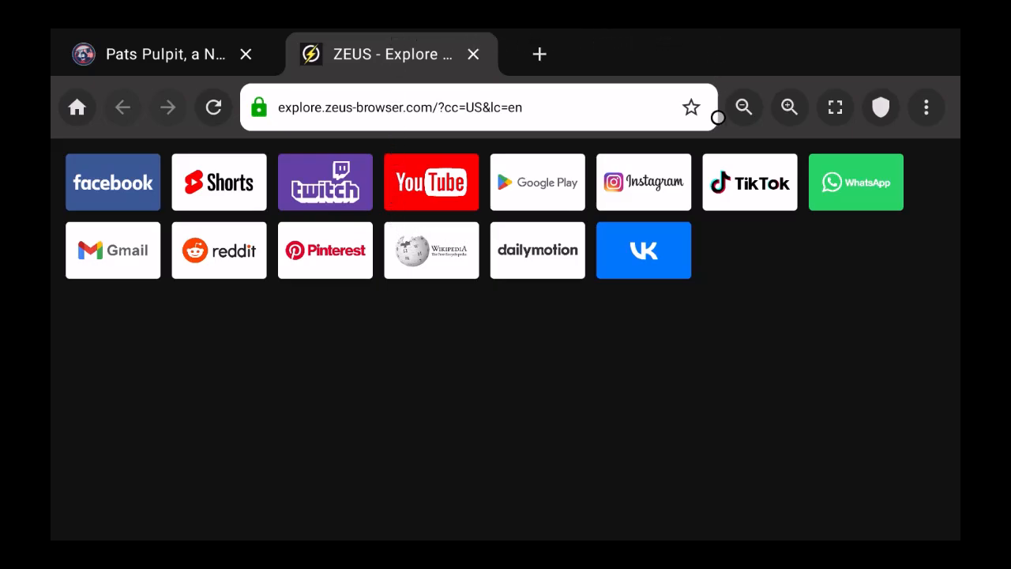
mouse_move(433, 117)
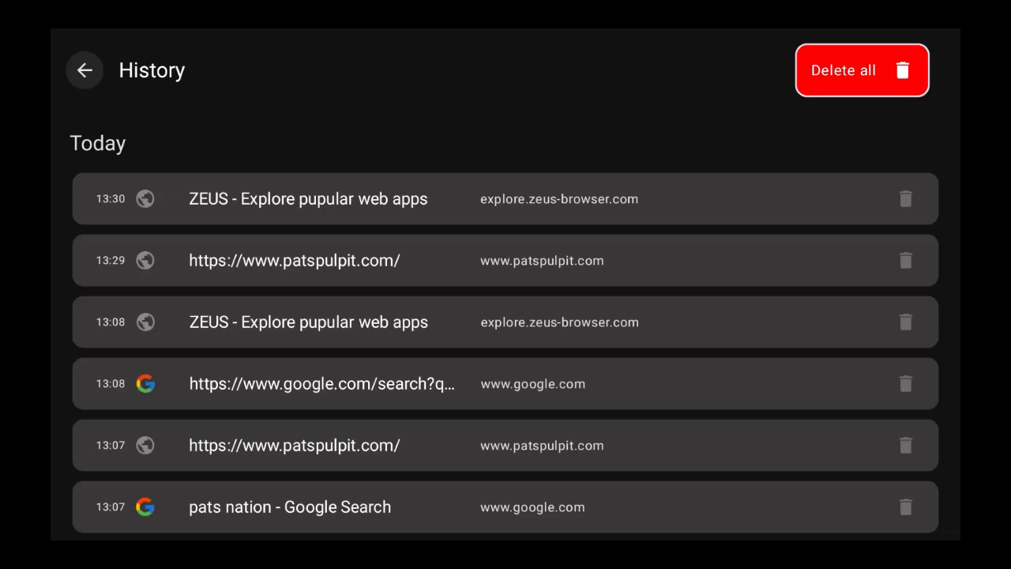
- Delete all browsing history and confirm with OK
left_click(863, 70)
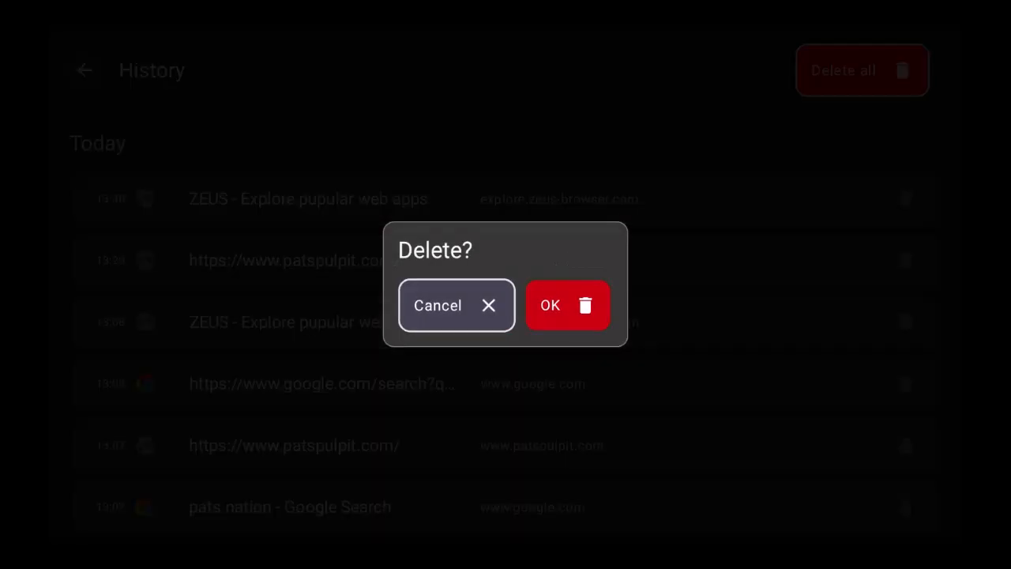
left_click(567, 307)
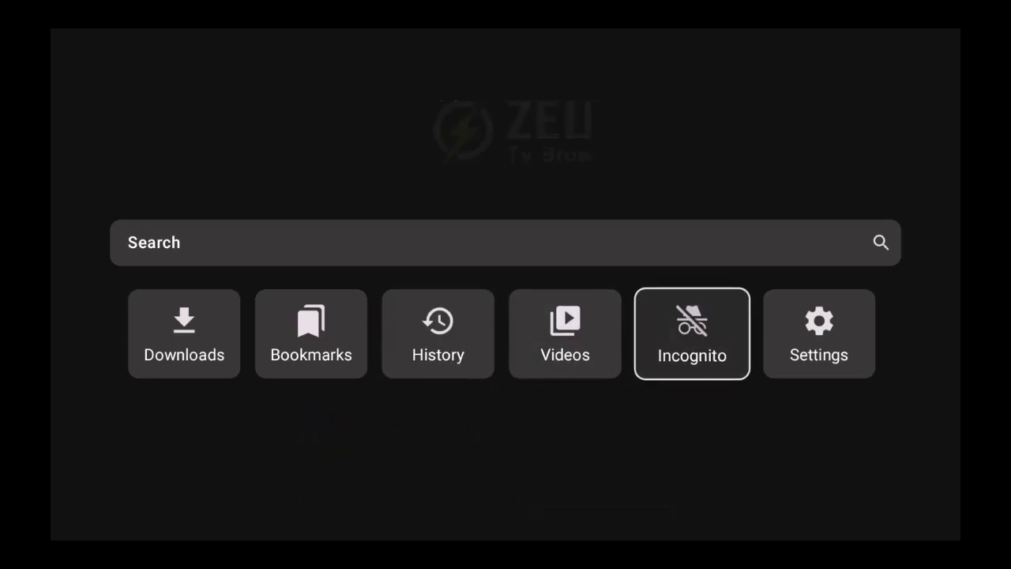
- From the home screen's tab thumbnails, load the ZEUS Explore page in a third tab
left_click(691, 331)
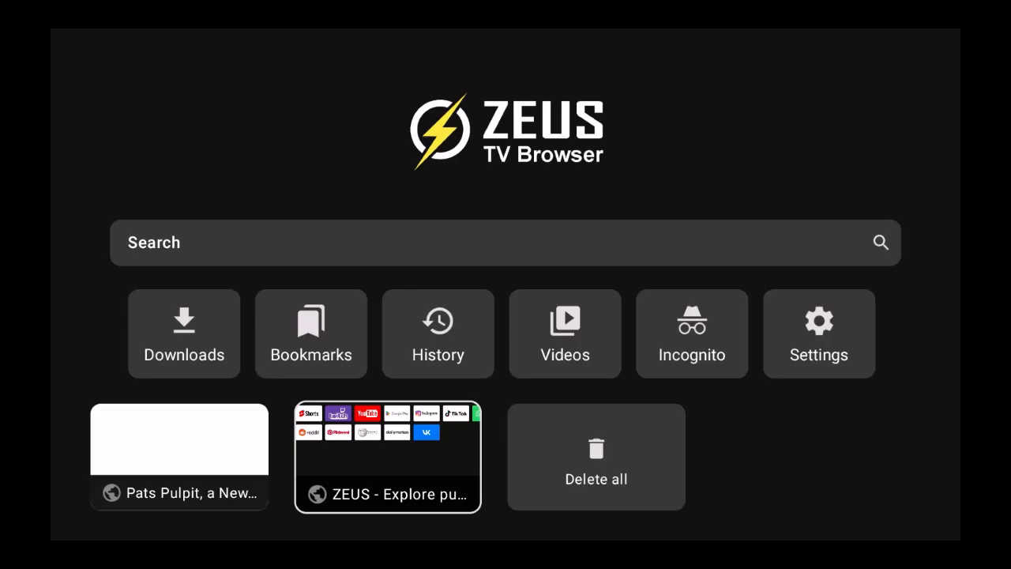
mouse_move(437, 332)
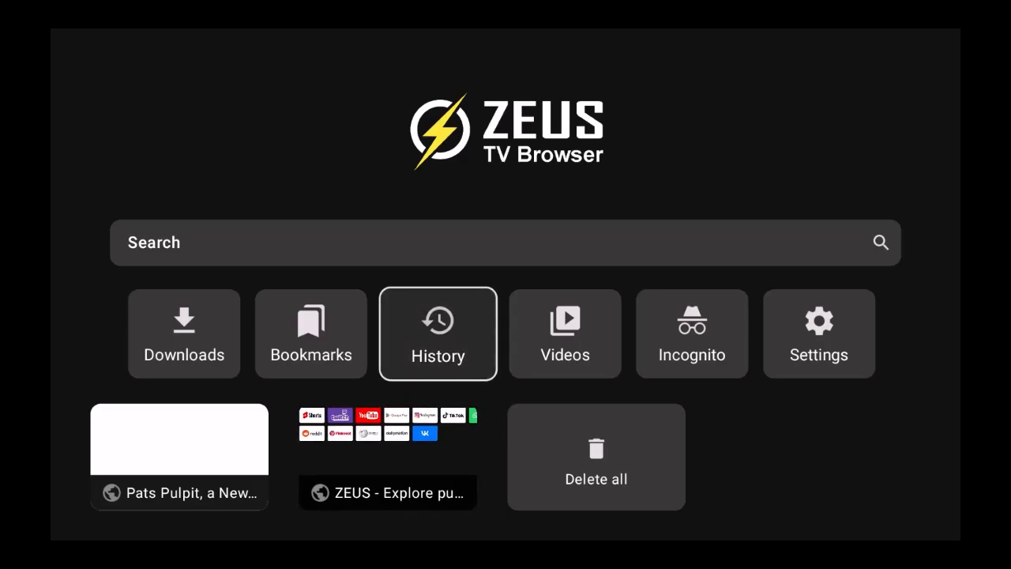
left_click(505, 243)
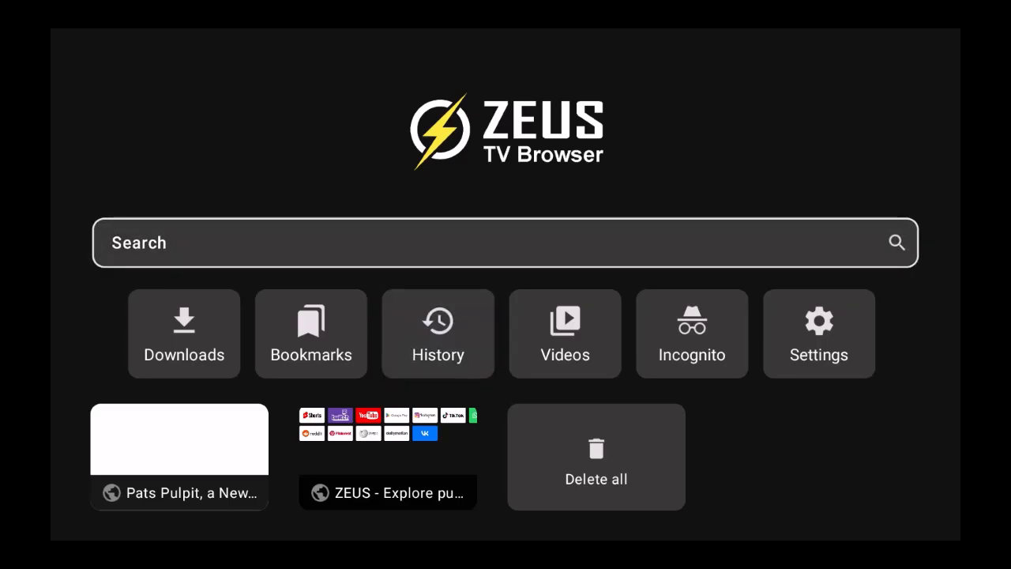
left_click(387, 493)
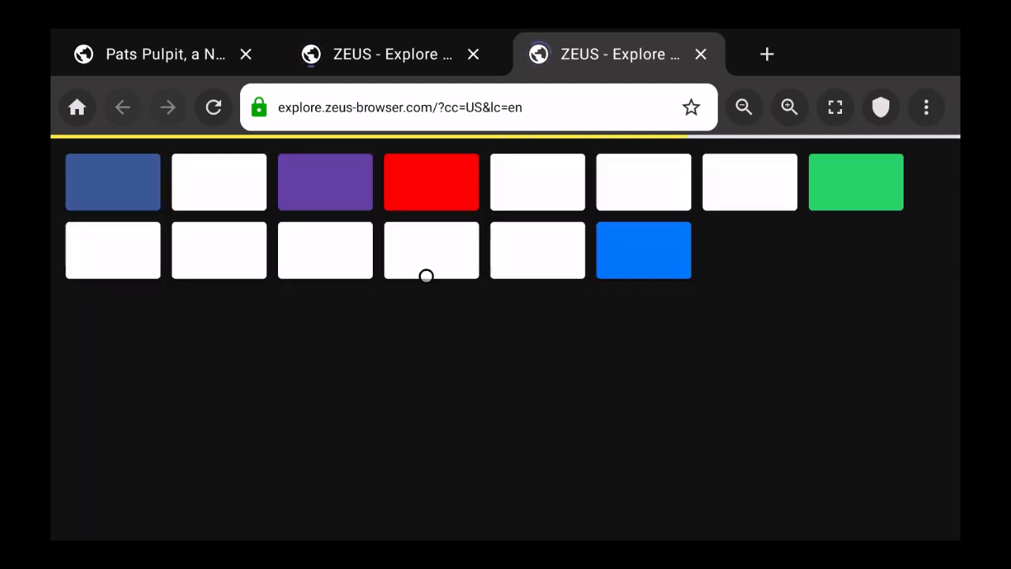
- View the Pats Pulpit tab, then start a blank web-address entry with the keyboard
left_click(213, 108)
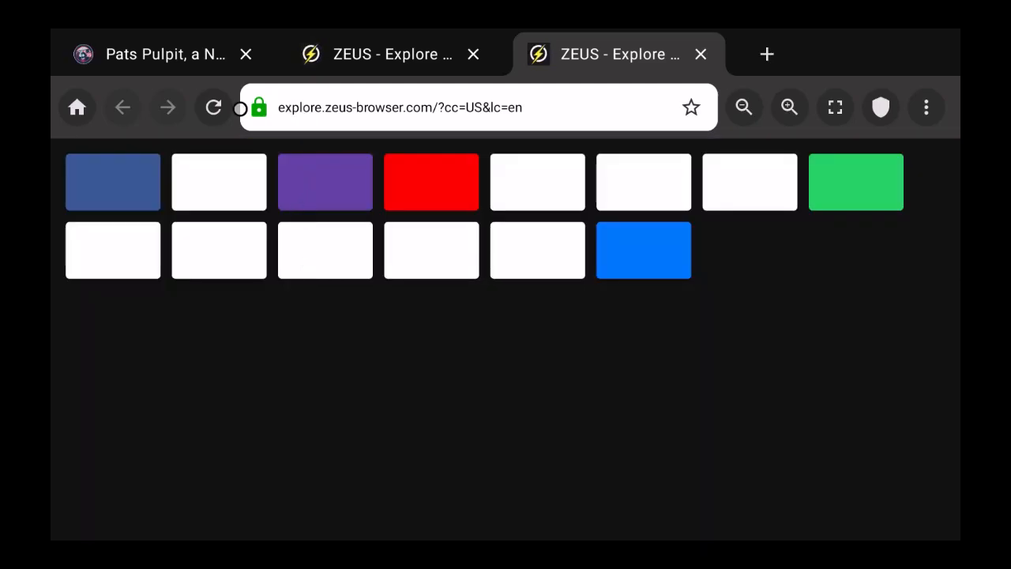
left_click(150, 54)
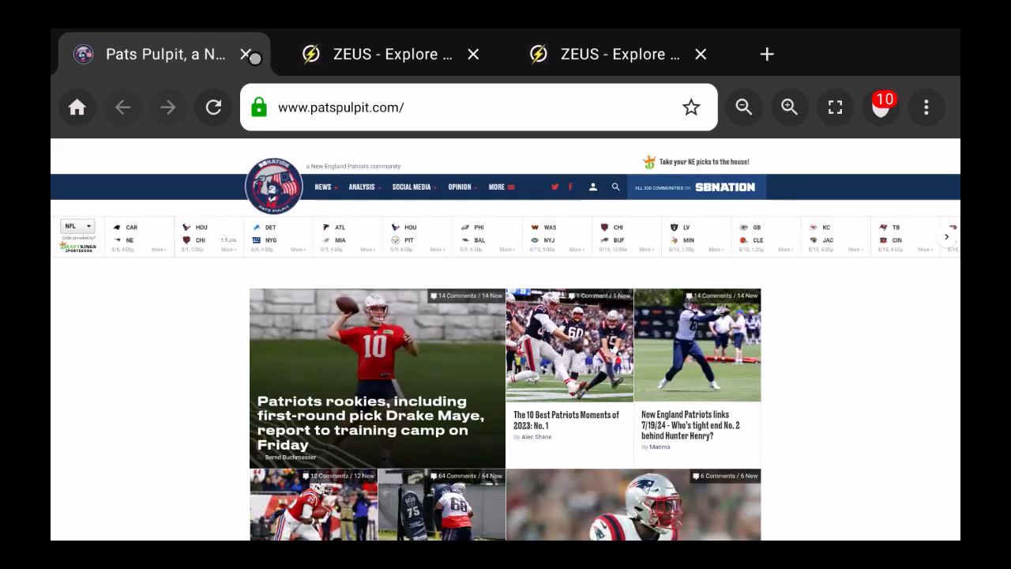
left_click(251, 54)
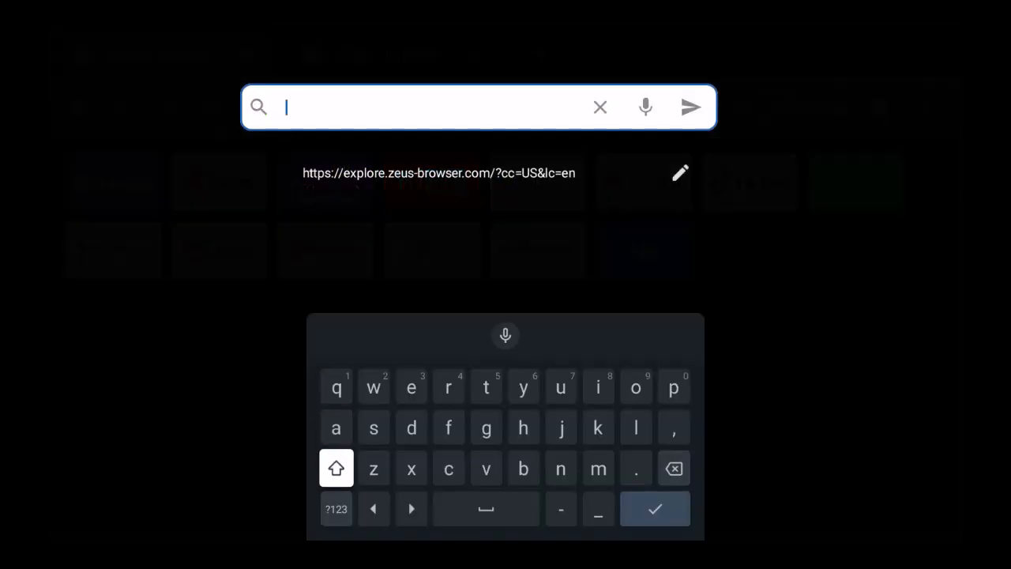
- Search Google for "amazon" and scroll through the results
type("arch?q=amazon")
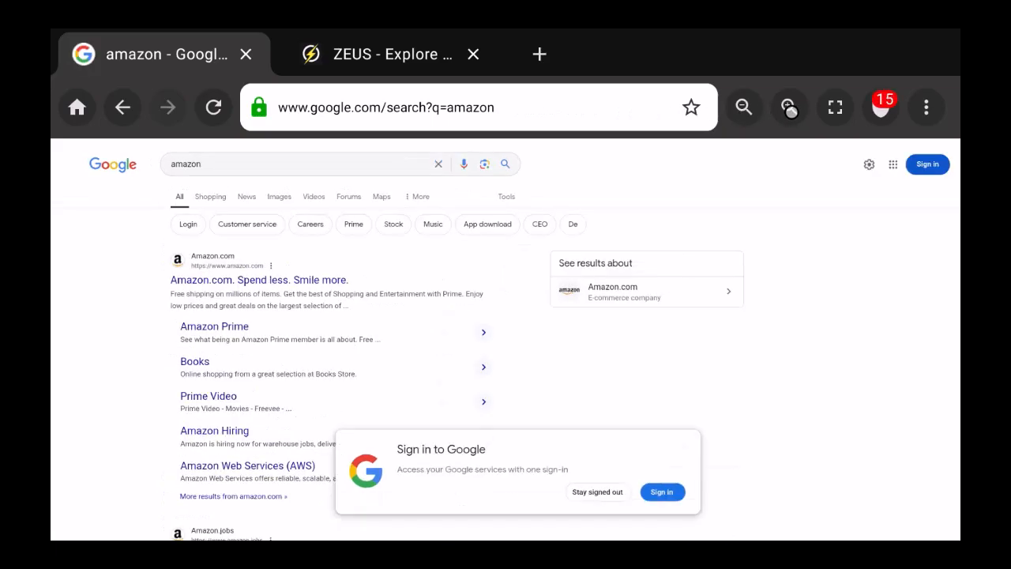
scroll("down", 3)
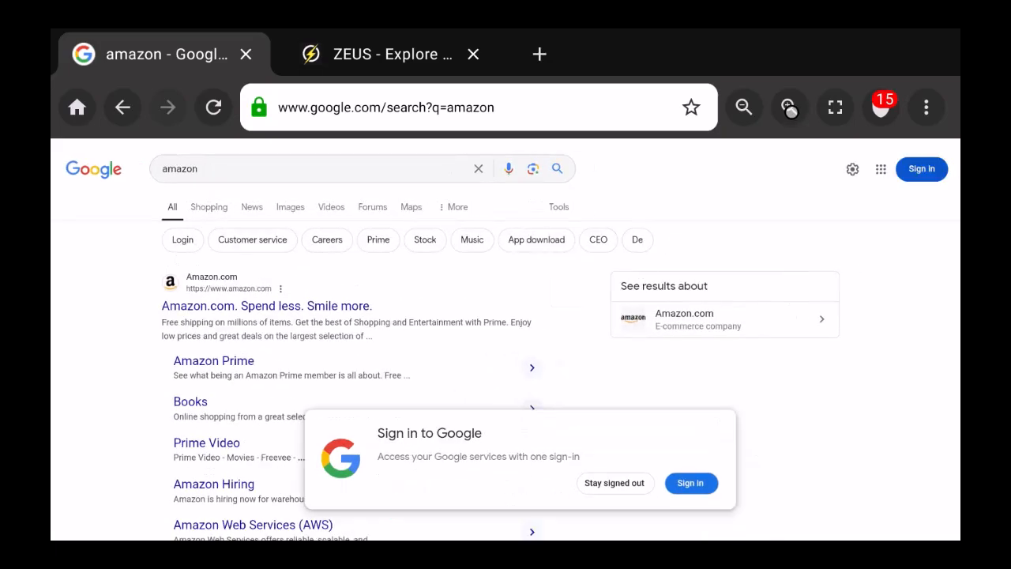
left_click(788, 108)
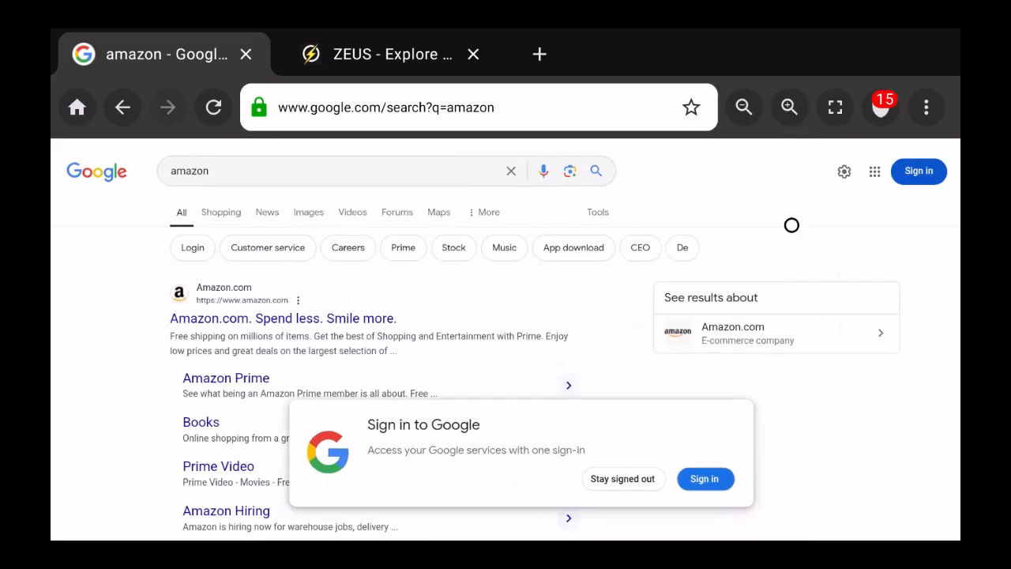
scroll("down", 3)
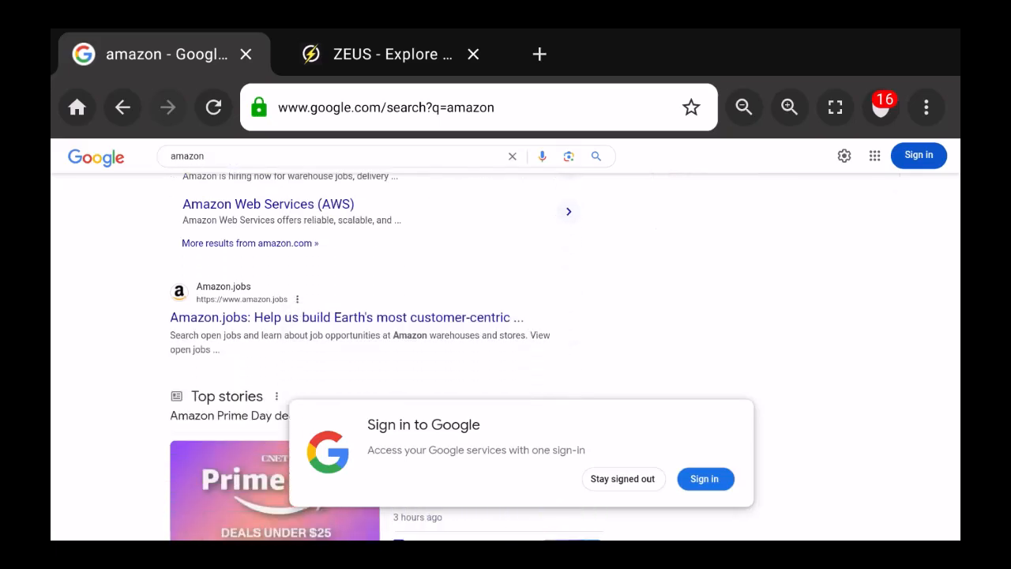